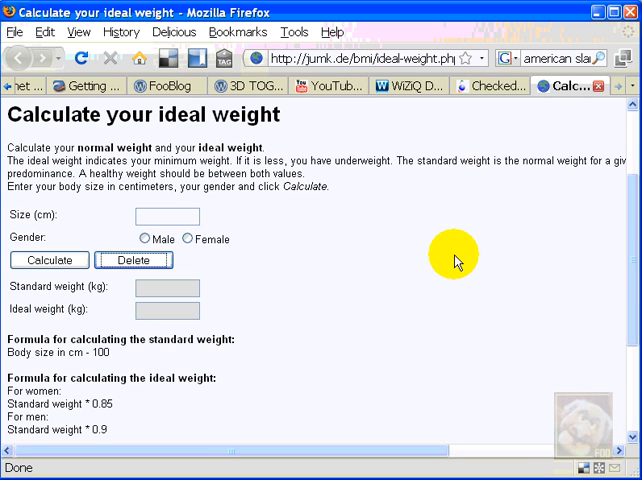
{"action": "mouse_move", "coordinate": [350, 248]}
{"action": "type", "text": "188"}
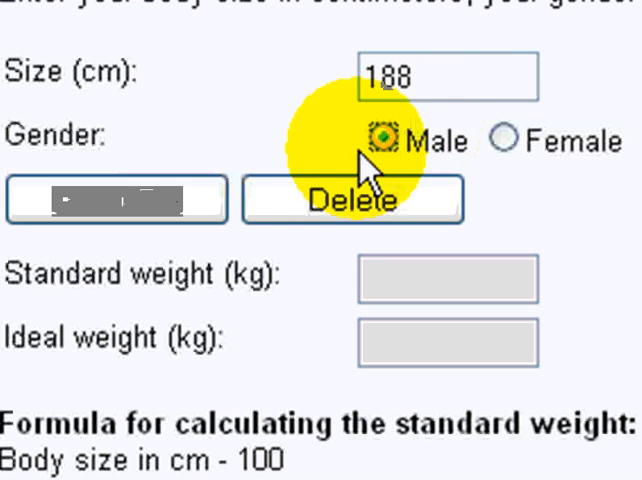
Try the finished calculator (Male, Delete) and return to the blank Form1 designer
{"action": "left_click", "coordinate": [116, 200]}
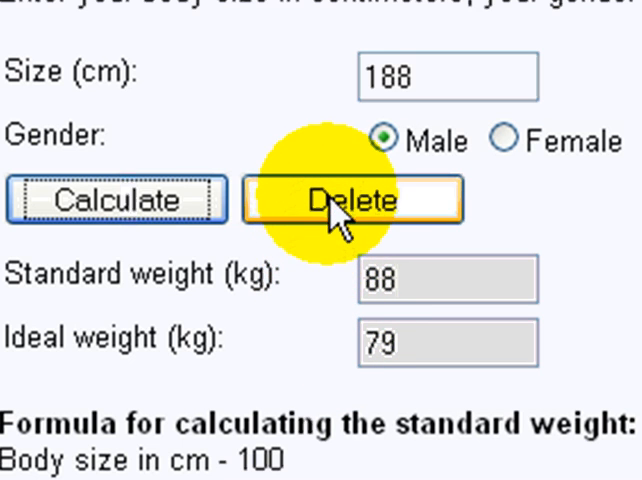
{"action": "left_click", "coordinate": [352, 200]}
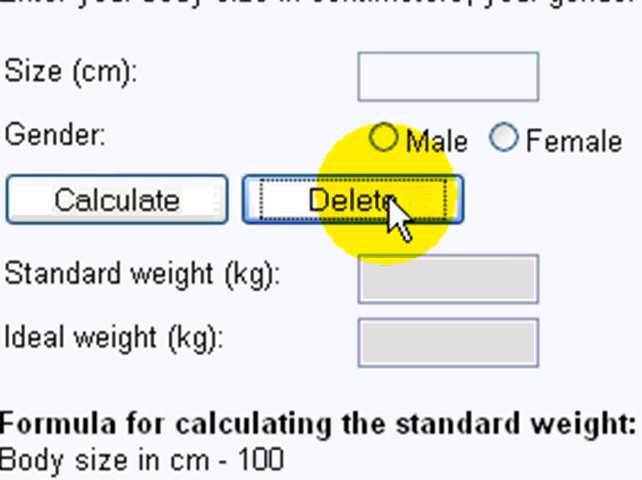
{"action": "left_click", "coordinate": [504, 142]}
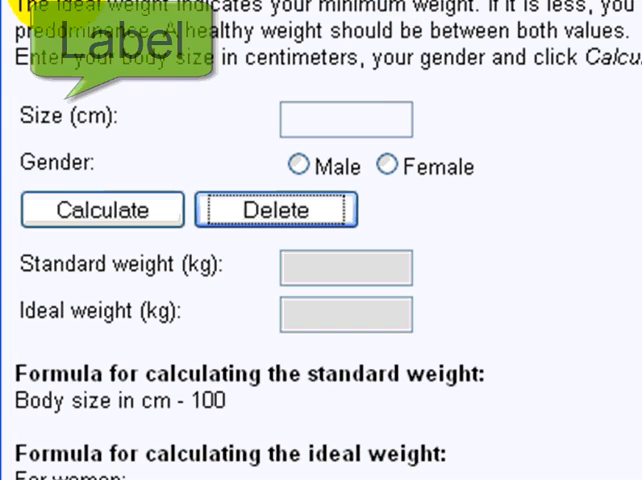
{"action": "left_click", "coordinate": [344, 120]}
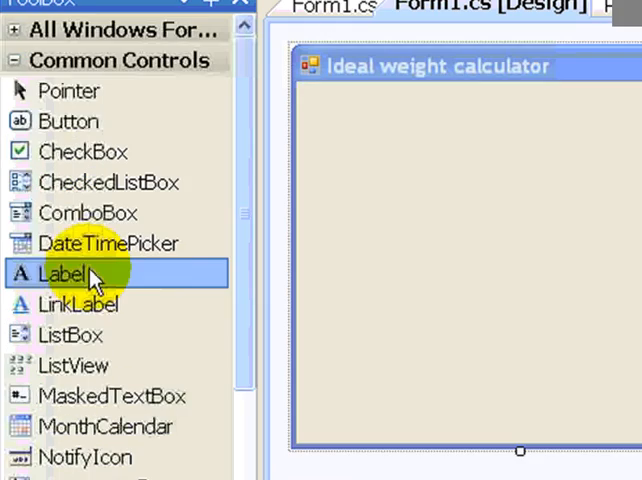
Place labels, a text box and two radio buttons, stacking the second radio under the first
{"action": "left_click", "coordinate": [70, 272]}
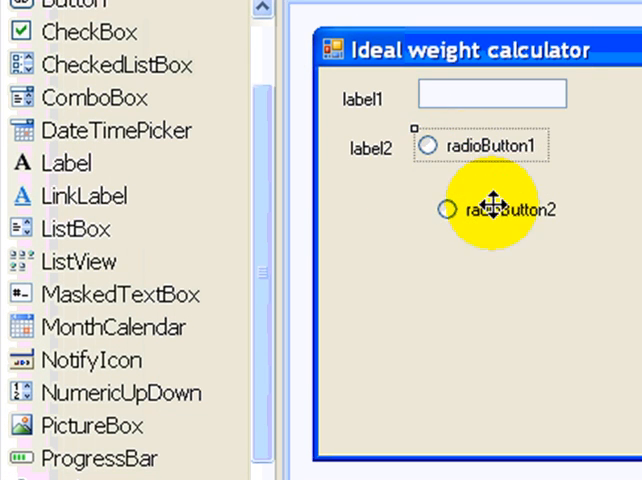
{"action": "left_click_drag", "start_coordinate": [484, 210], "coordinate": [484, 178]}
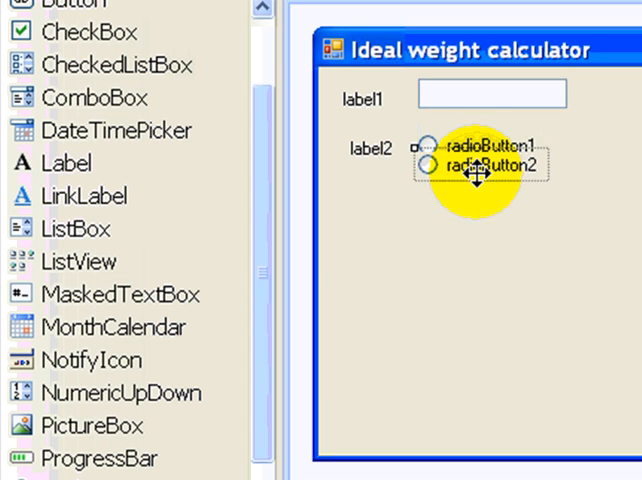
{"action": "left_click_drag", "start_coordinate": [476, 164], "coordinate": [476, 180]}
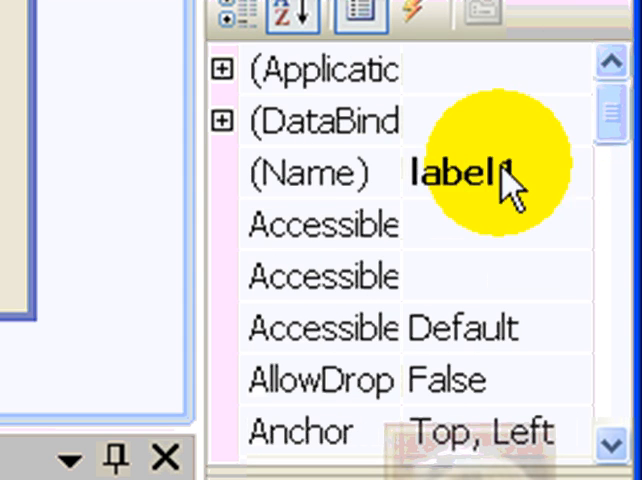
Name the labels lblSize and lblGender and caption the second one Gender
{"action": "type", "text": "lblS"}
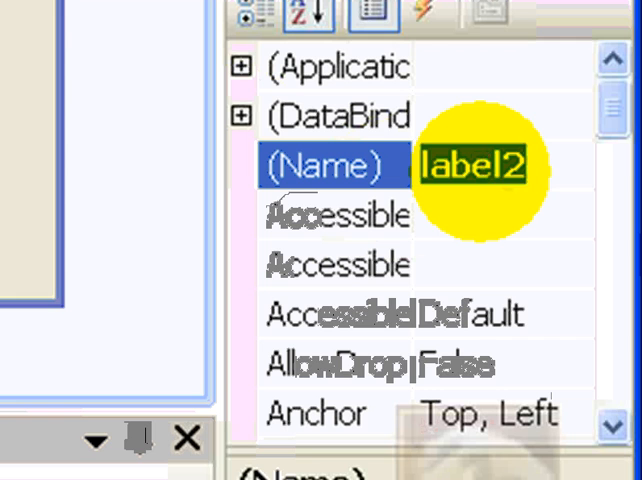
{"action": "type", "text": "lblGender"}
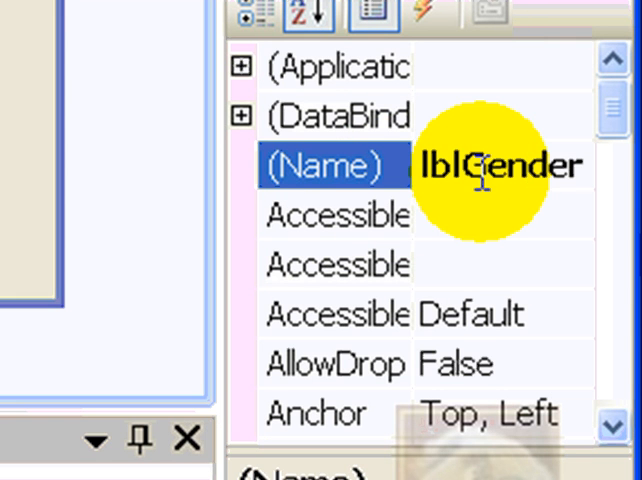
{"action": "scroll", "scroll_direction": "down", "scroll_amount": 3}
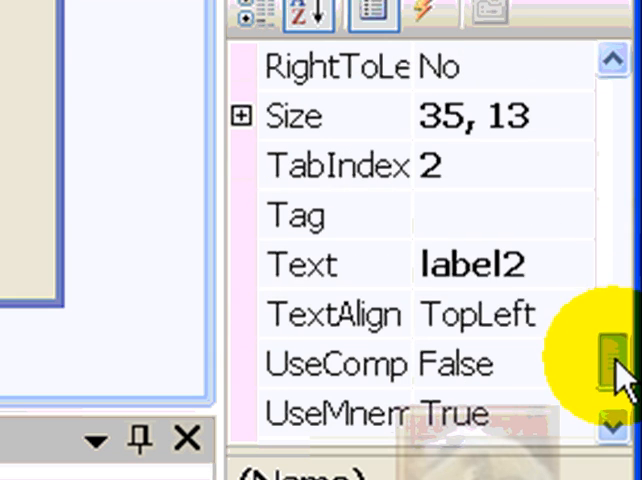
{"action": "left_click", "coordinate": [304, 264]}
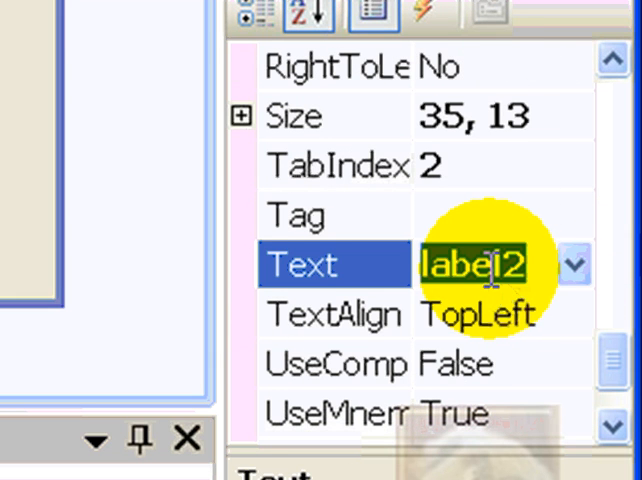
{"action": "type", "text": "Gender"}
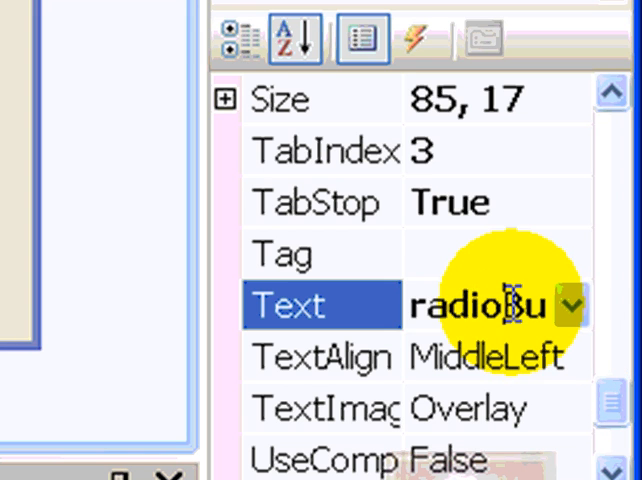
Caption the radio buttons Female and Male and name them radFemale and radMale
{"action": "type", "text": "Fe"}
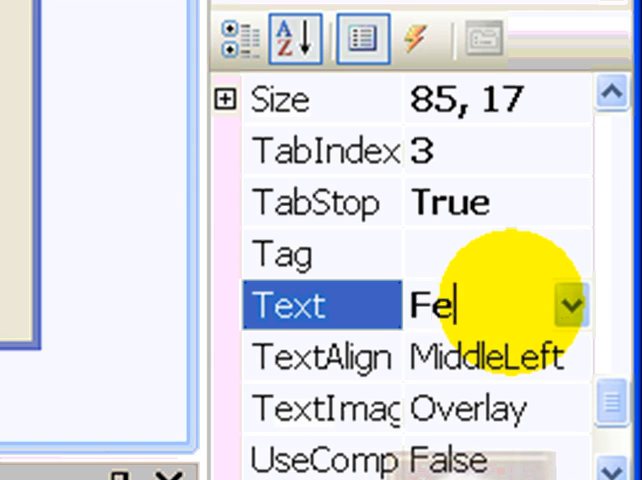
{"action": "type", "text": "male"}
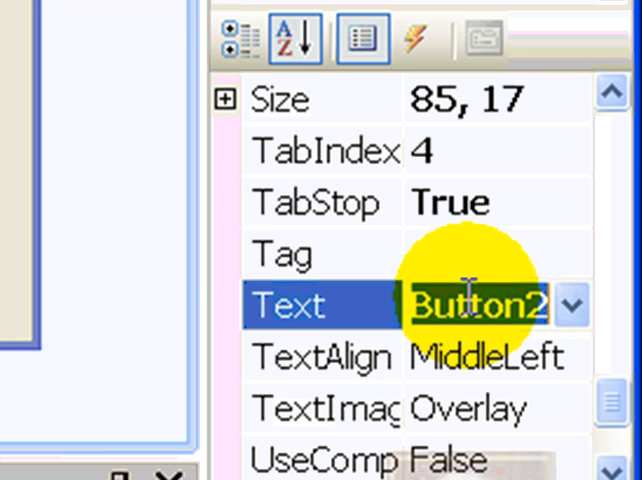
{"action": "type", "text": "Male"}
{"action": "type", "text": "r"}
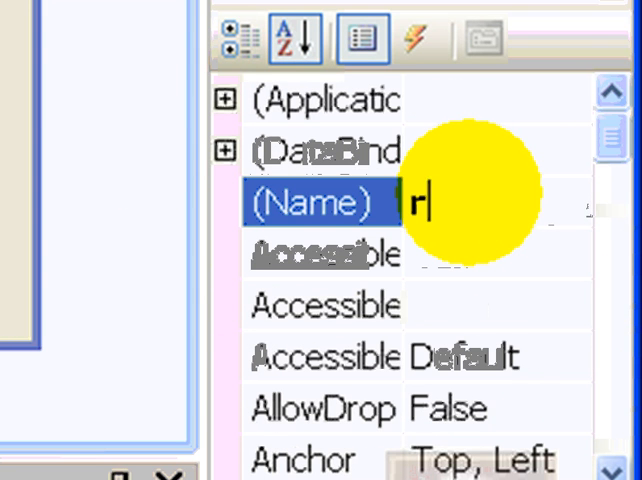
{"action": "type", "text": "adFe"}
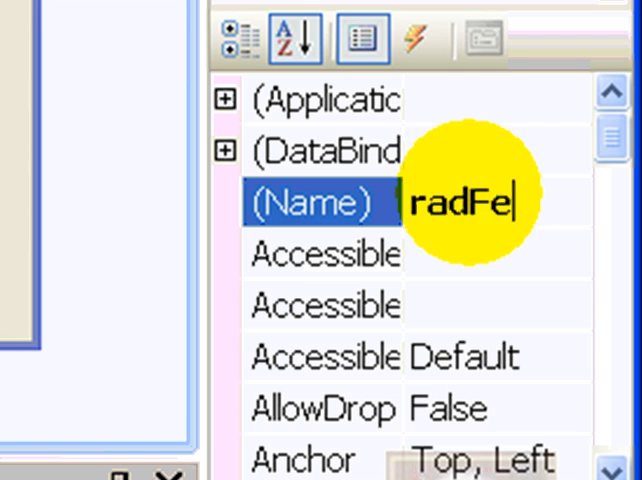
{"action": "type", "text": "mal"}
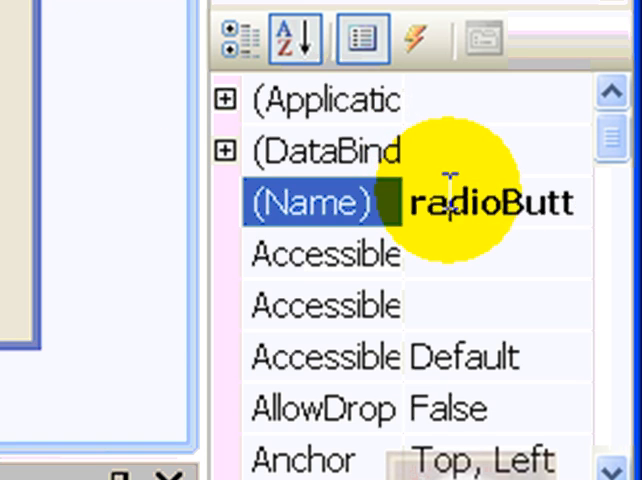
{"action": "type", "text": "radMal"}
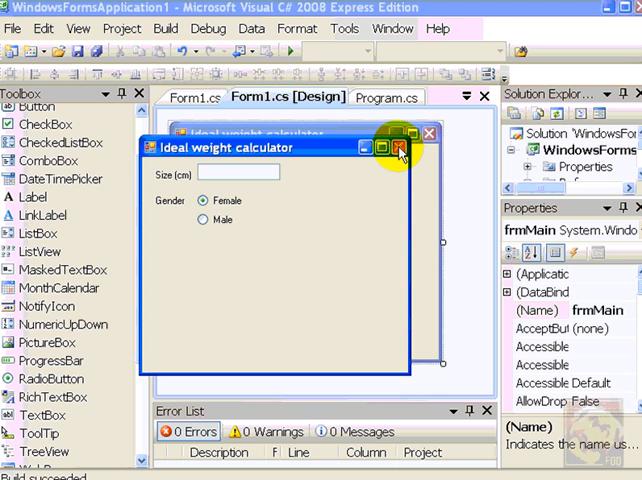
{"action": "left_click", "coordinate": [398, 146]}
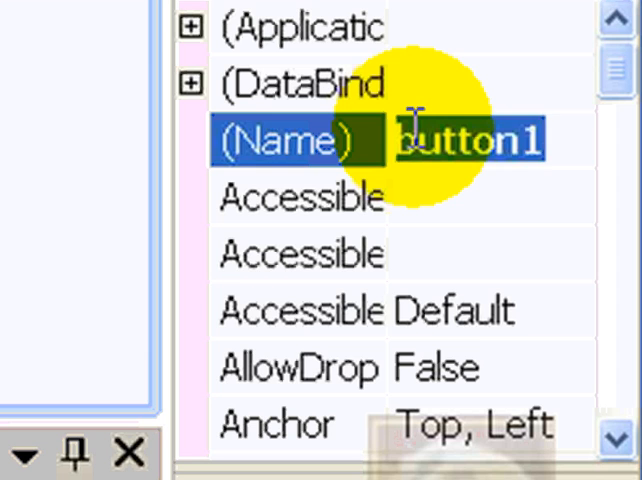
Name the three buttons btnCalculate, btnDelete and btnQuit
{"action": "type", "text": "tnCalculat"}
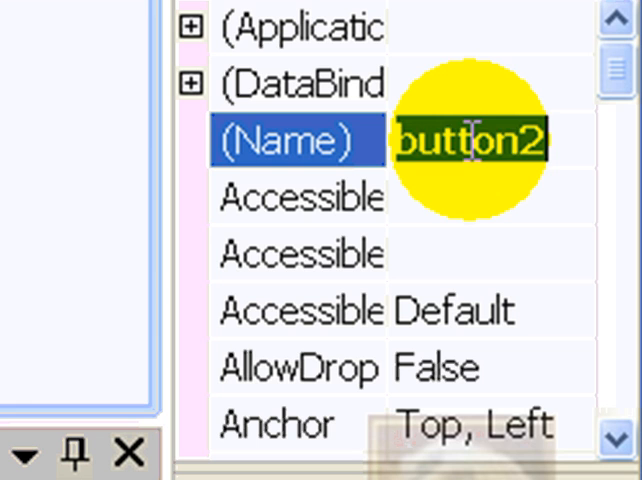
{"action": "type", "text": "btn"}
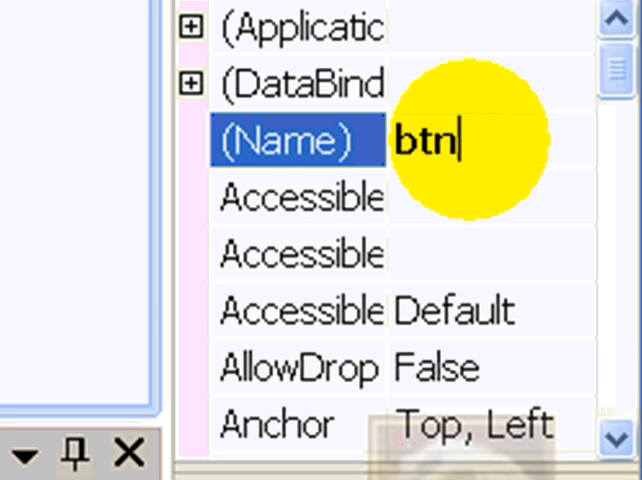
{"action": "type", "text": "Delete"}
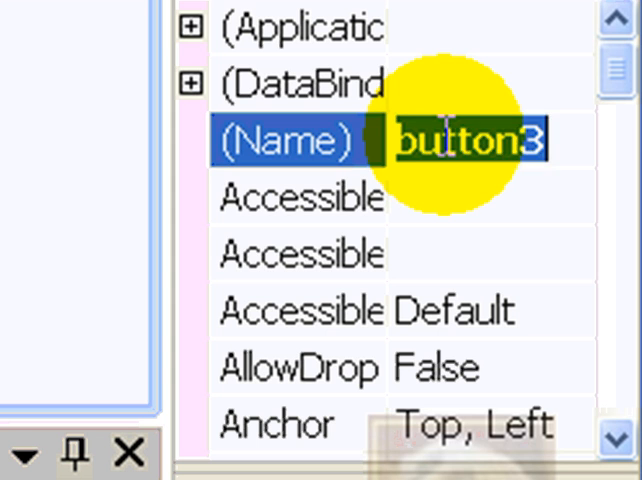
{"action": "type", "text": "btnQuit"}
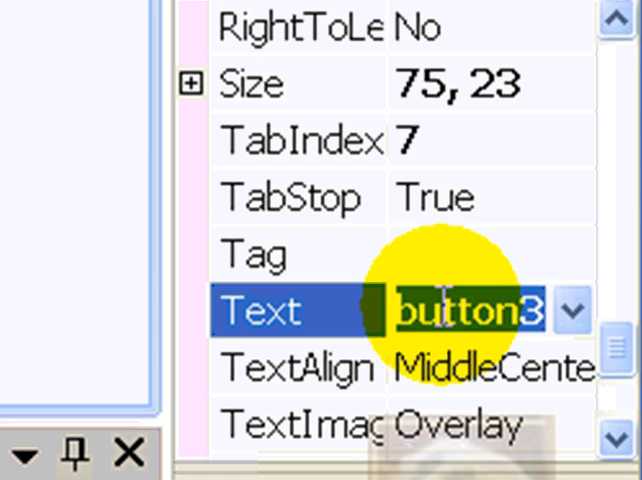
Caption the buttons Quit, Delete and Calculate
{"action": "type", "text": "Q"}
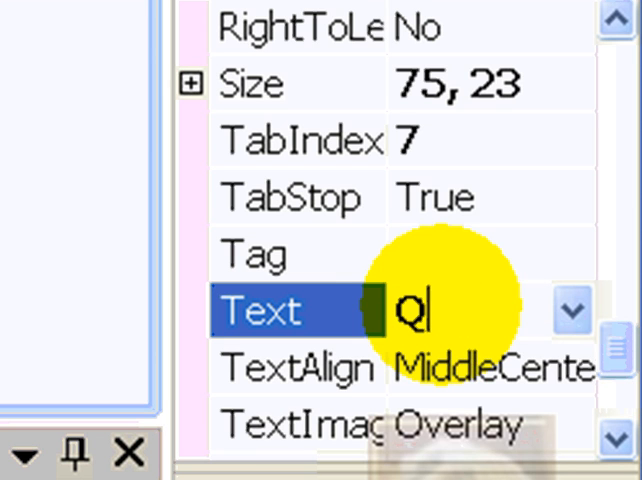
{"action": "type", "text": "uit"}
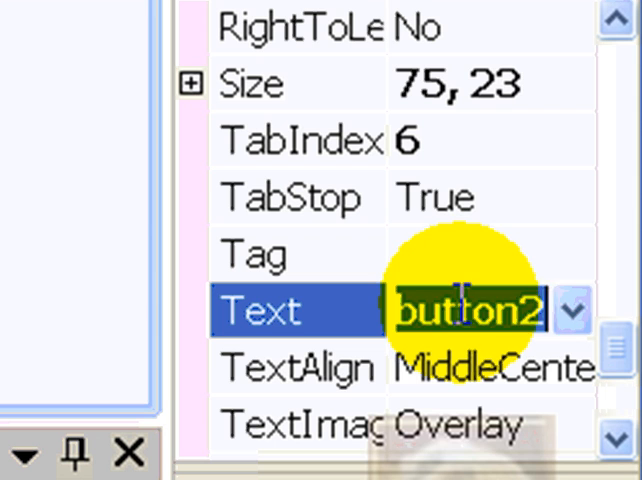
{"action": "type", "text": "Delete"}
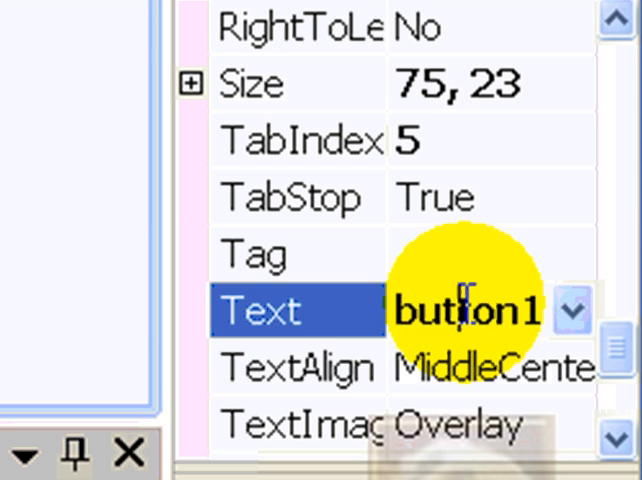
{"action": "type", "text": "c"}
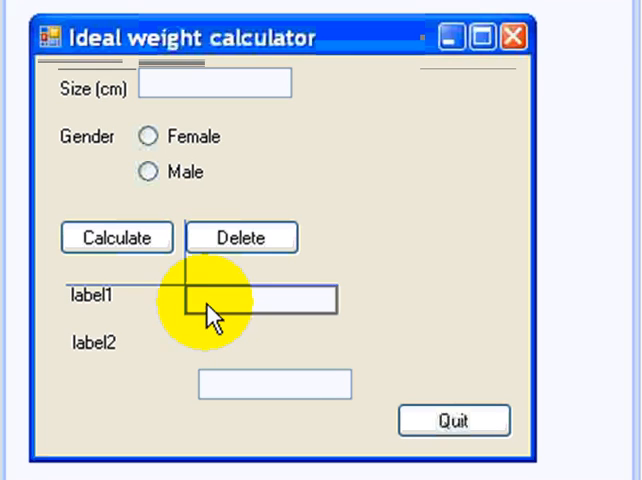
Align the Ideal Weight box under Std Weight and move Quit to the bottom right
{"action": "left_click", "coordinate": [240, 296]}
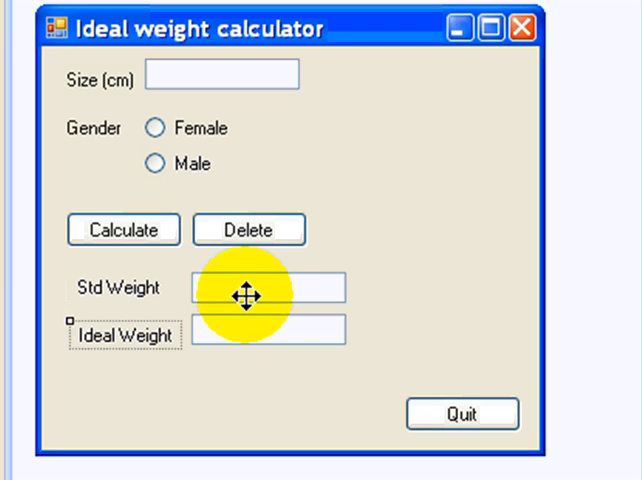
{"action": "left_click_drag", "start_coordinate": [256, 290], "coordinate": [256, 330]}
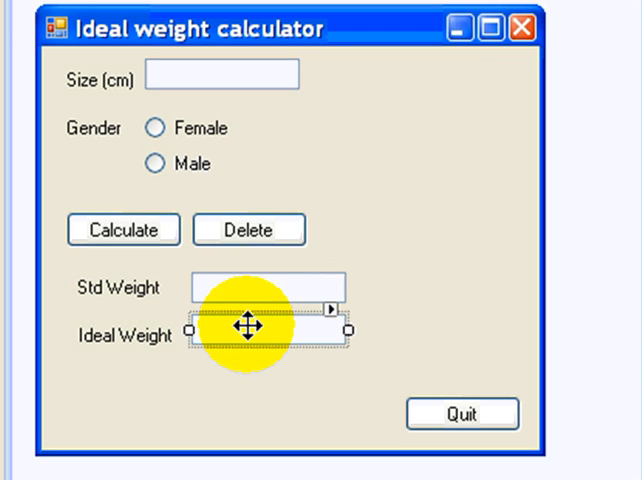
{"action": "left_click_drag", "start_coordinate": [264, 330], "coordinate": [460, 420]}
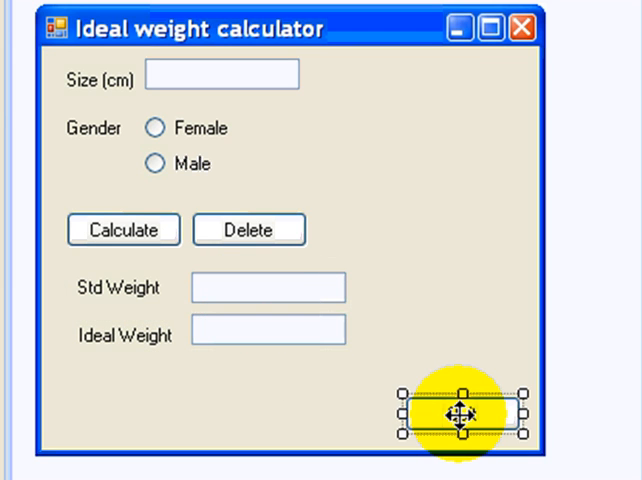